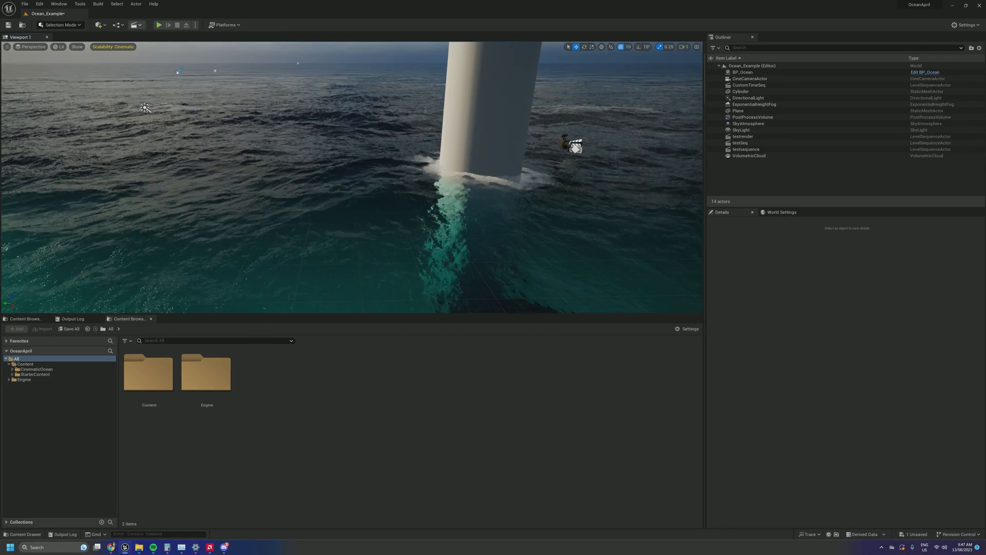
Select BP_Ocean and open the CustomTimeSeq level sequence in Sequencer
click(741, 72)
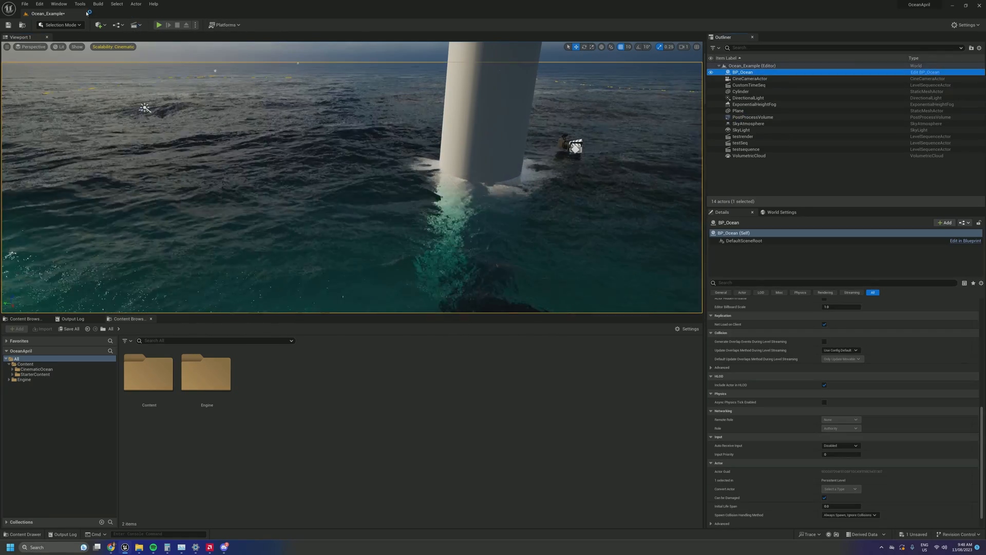
click(134, 24)
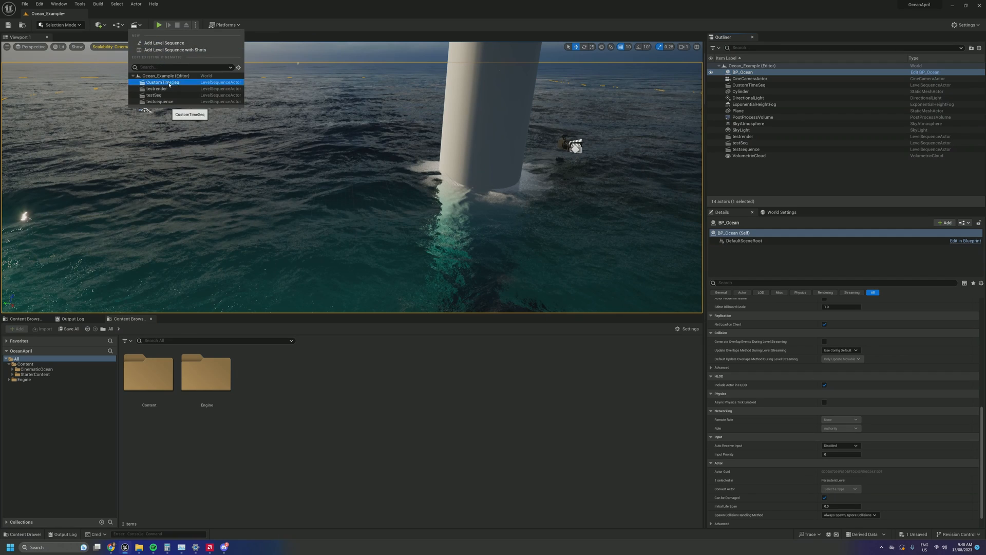
click(163, 82)
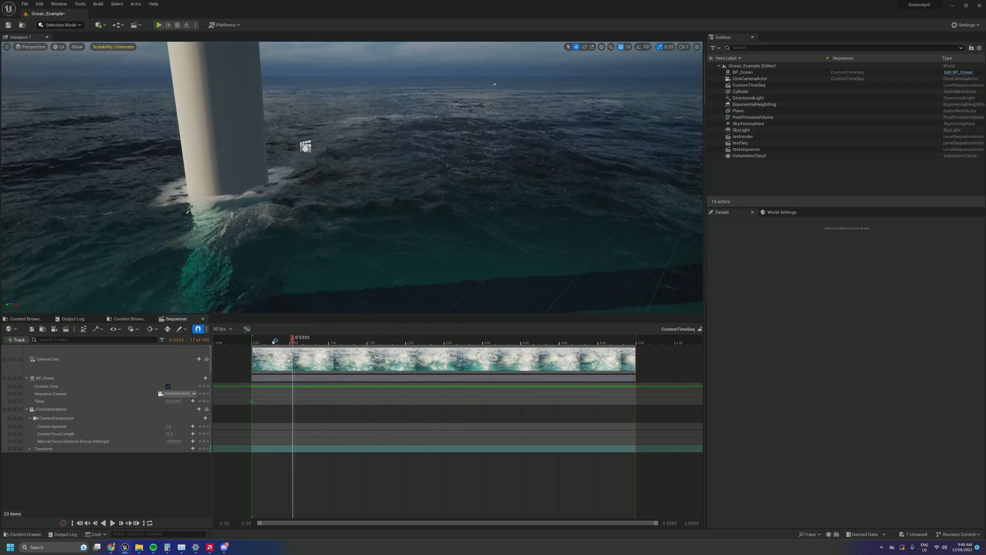
Scrub the CustomTimeSeq playhead back and forth to animate the keyed ocean wave time
drag(293, 337, 283, 337)
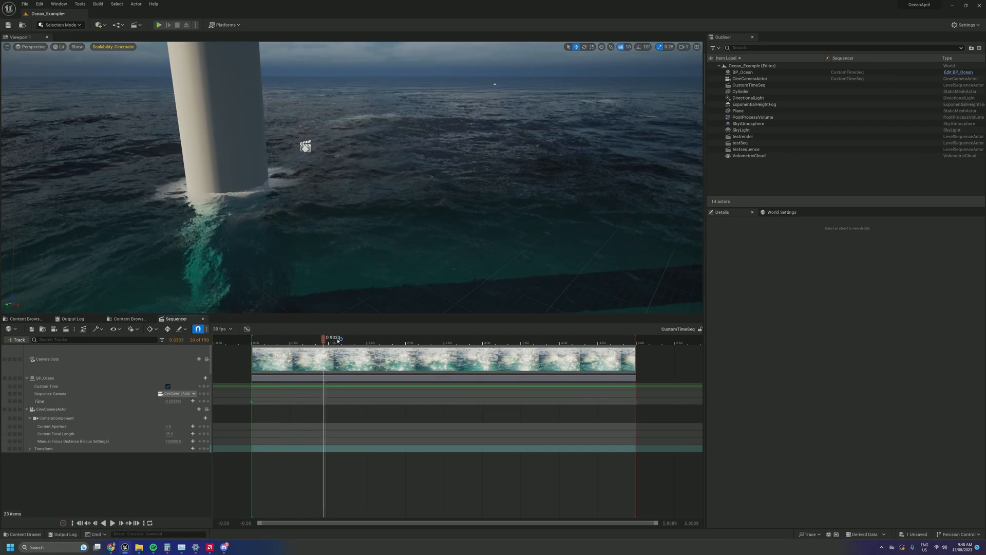
drag(323, 338, 345, 338)
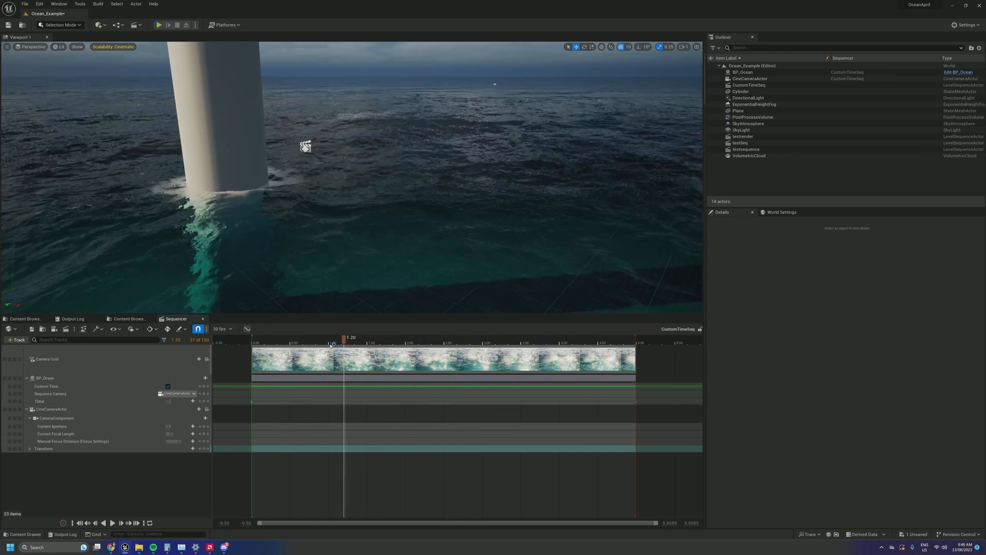
drag(344, 337, 278, 337)
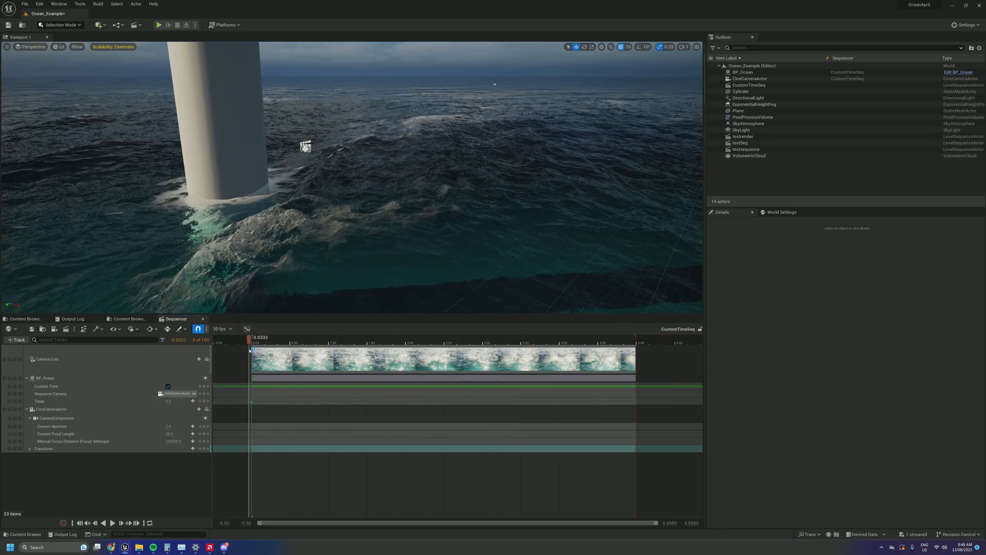
click(282, 338)
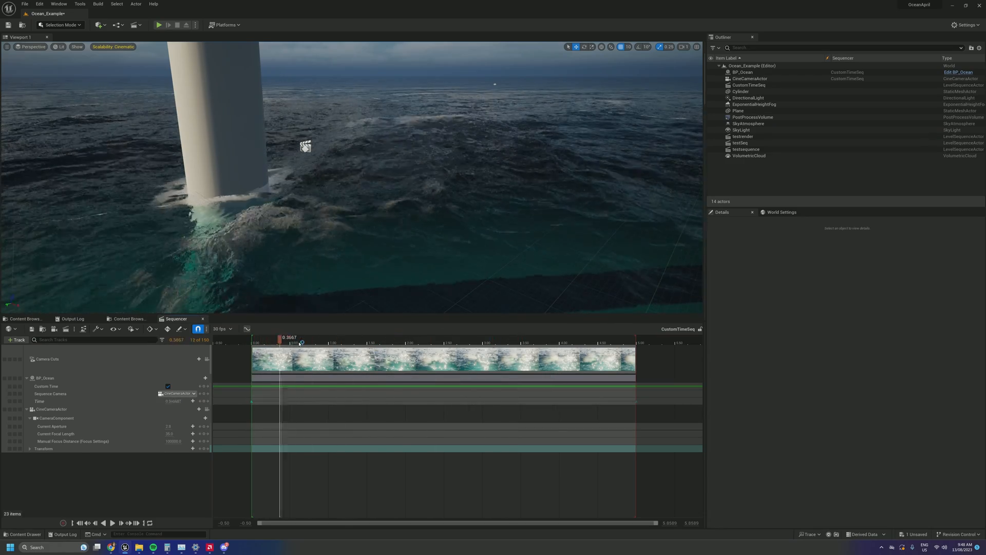
drag(281, 343, 477, 343)
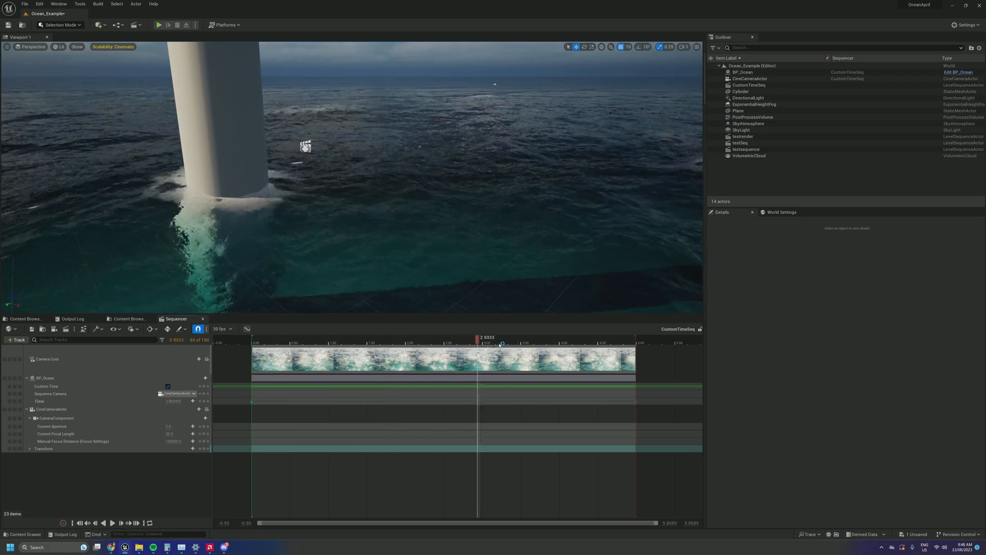
drag(502, 343, 254, 343)
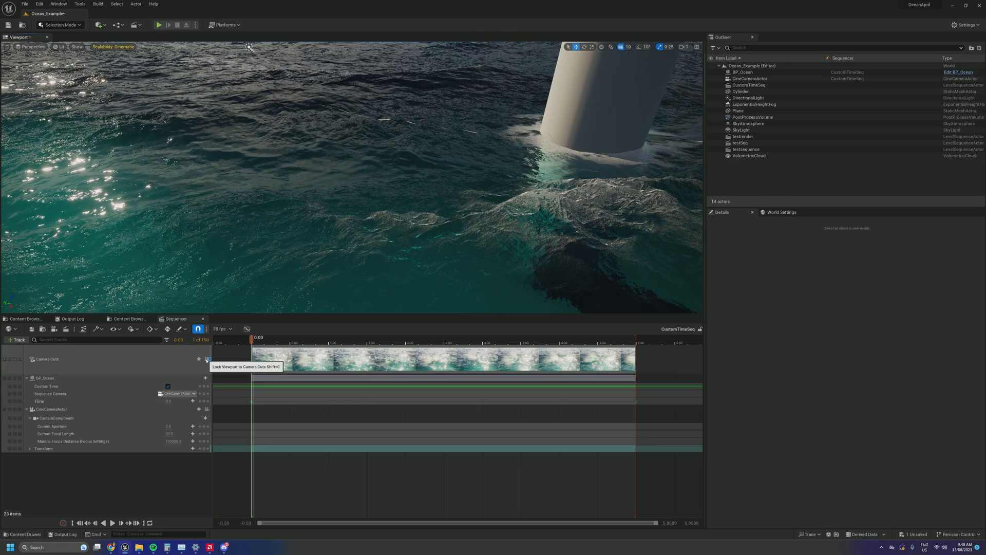
Lock the viewport to camera cuts, scrub the waves through the cine camera, then select BP_Ocean
click(207, 359)
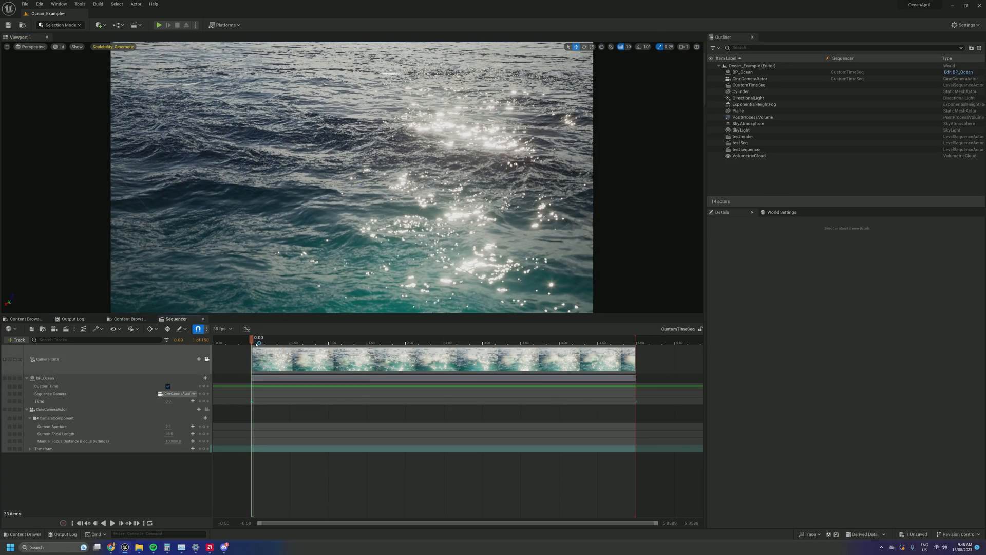
drag(257, 337, 318, 336)
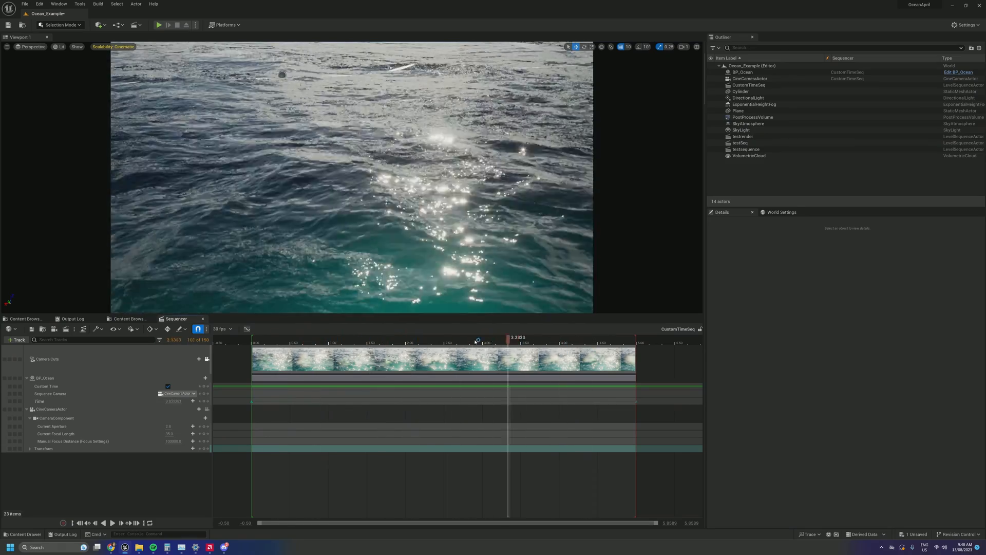
drag(507, 337, 447, 337)
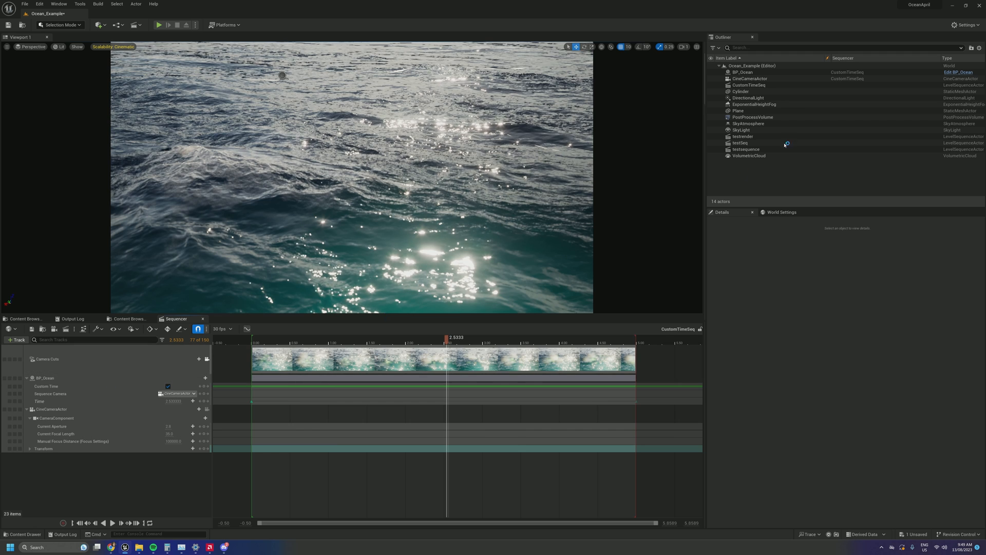
click(740, 71)
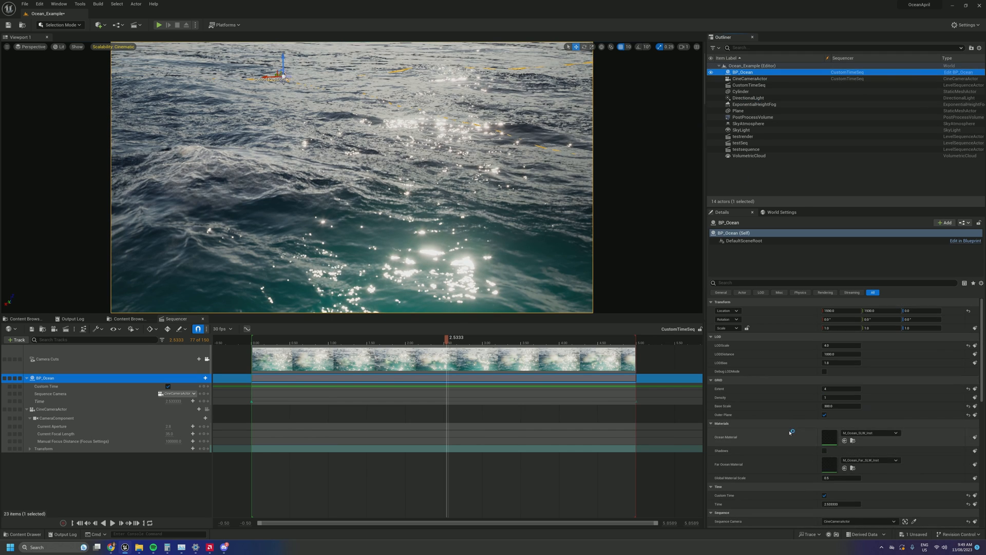
Scroll BP_Ocean's Details to the Time and Sequence Camera settings showing Time 2.1
scroll(down, 3)
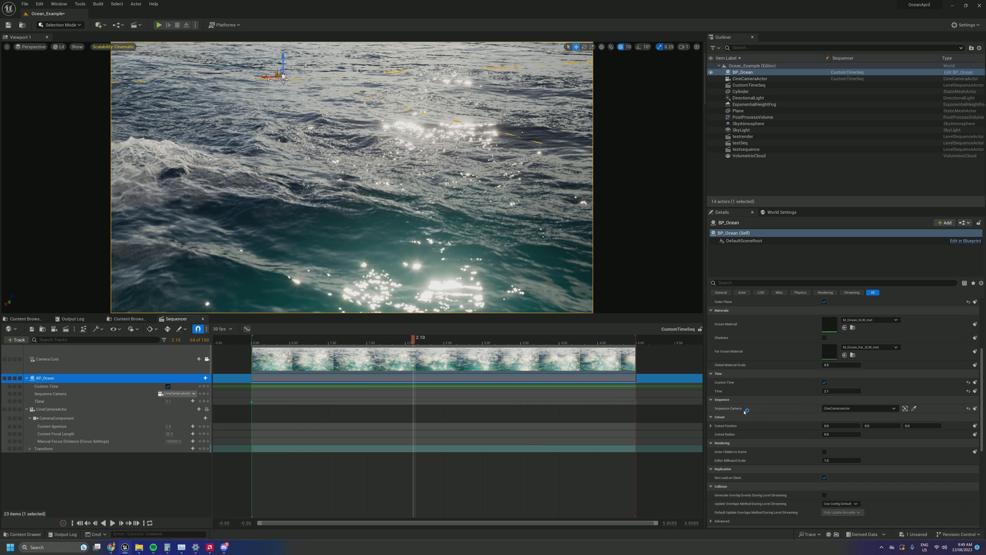
mouse_move(848, 408)
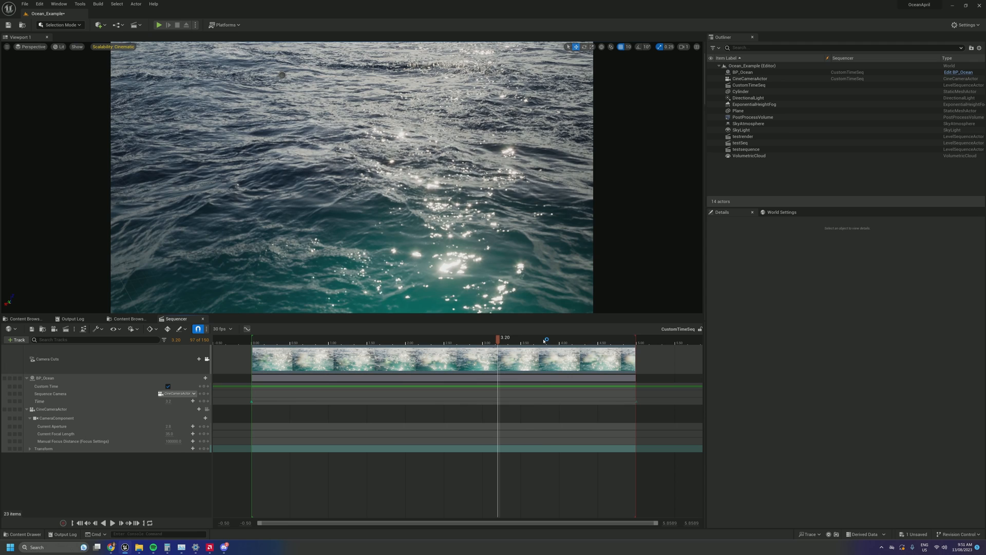
drag(498, 338, 543, 338)
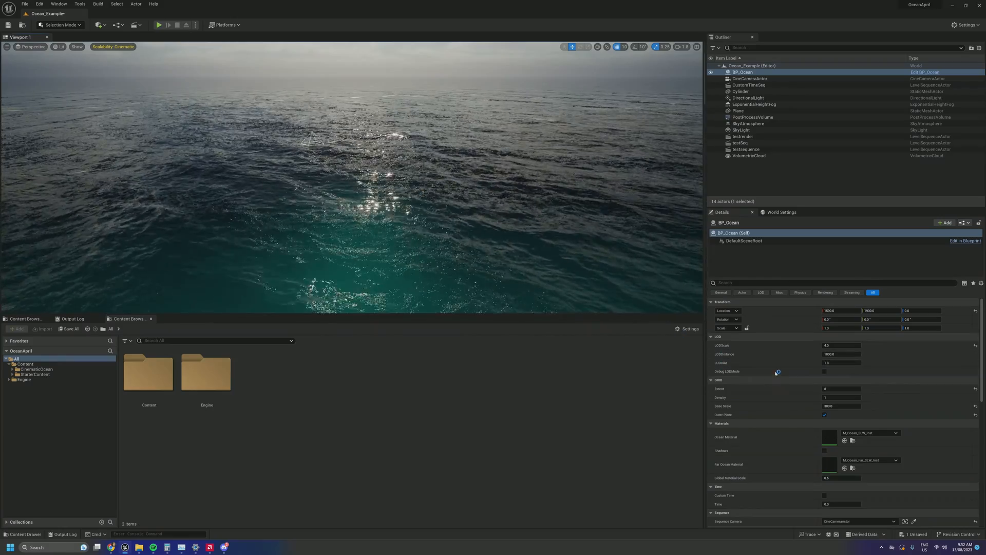
Scroll to BP_Ocean's Cutout section and enter a Cutout Radius value of 10
scroll(down, 3)
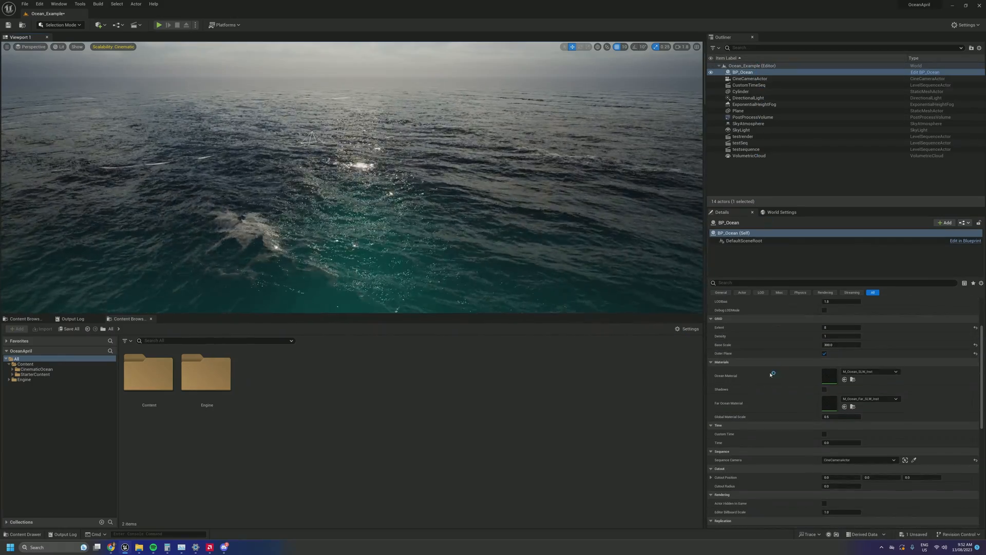
scroll(down, 3)
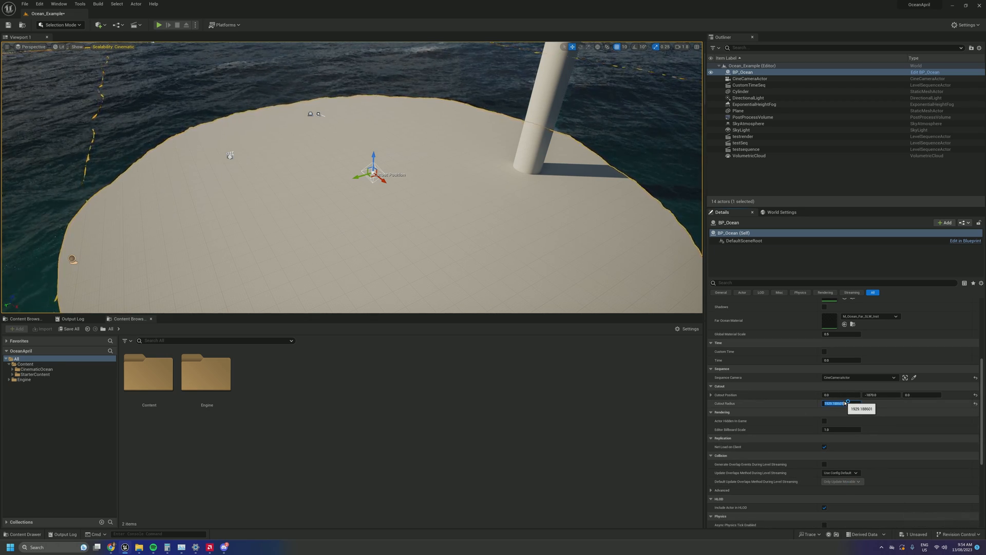
text(10.0)
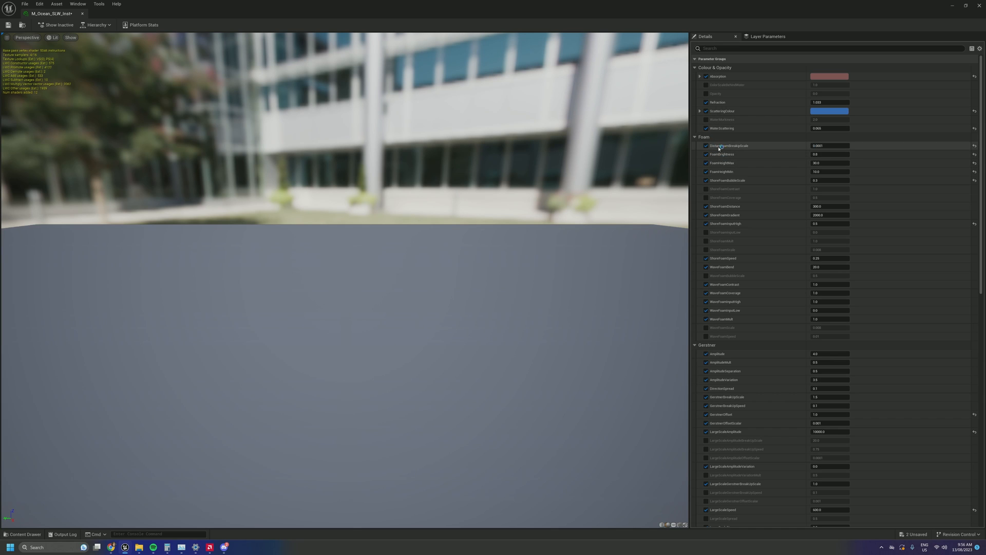
mouse_move(734, 150)
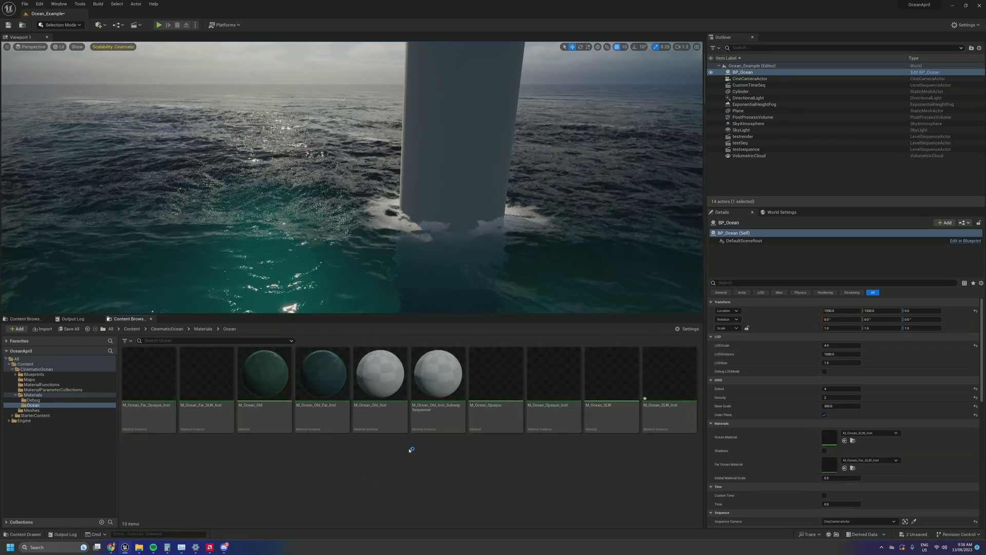
Select the M_Ocean_Opaque_Inst material instance in the Ocean materials folder
click(322, 374)
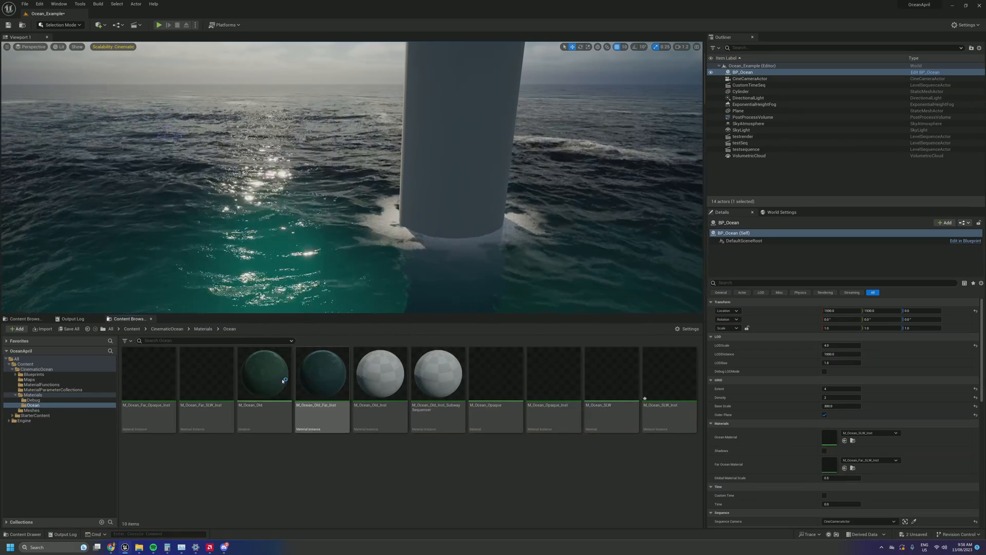
mouse_move(263, 374)
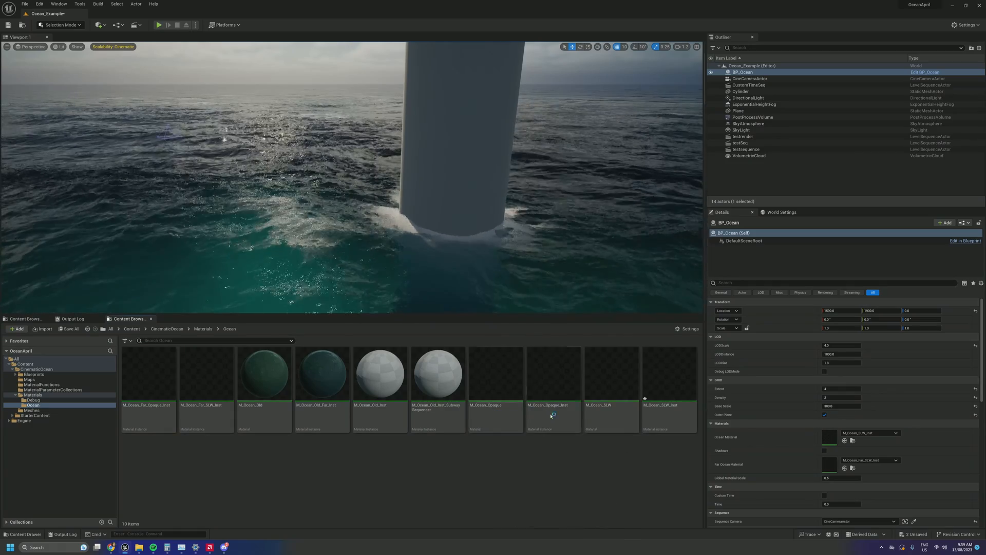
click(553, 372)
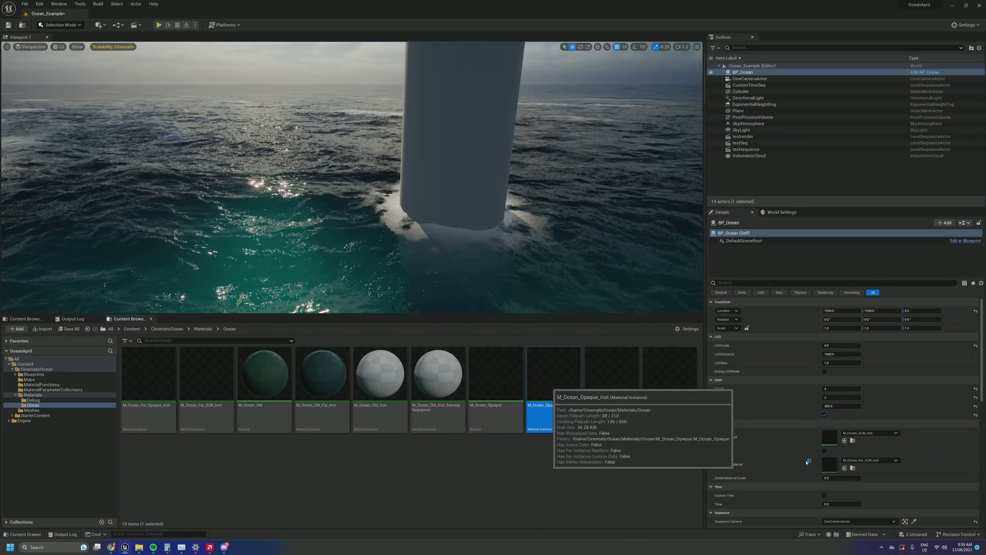